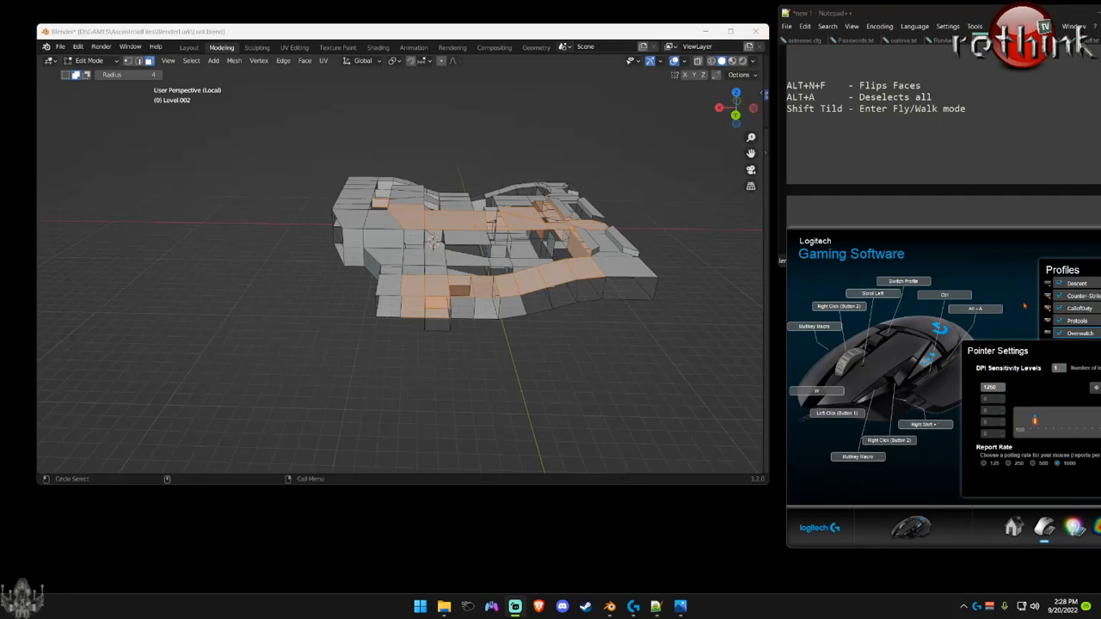
{"action": "mouse_move", "coordinate": [220, 234]}
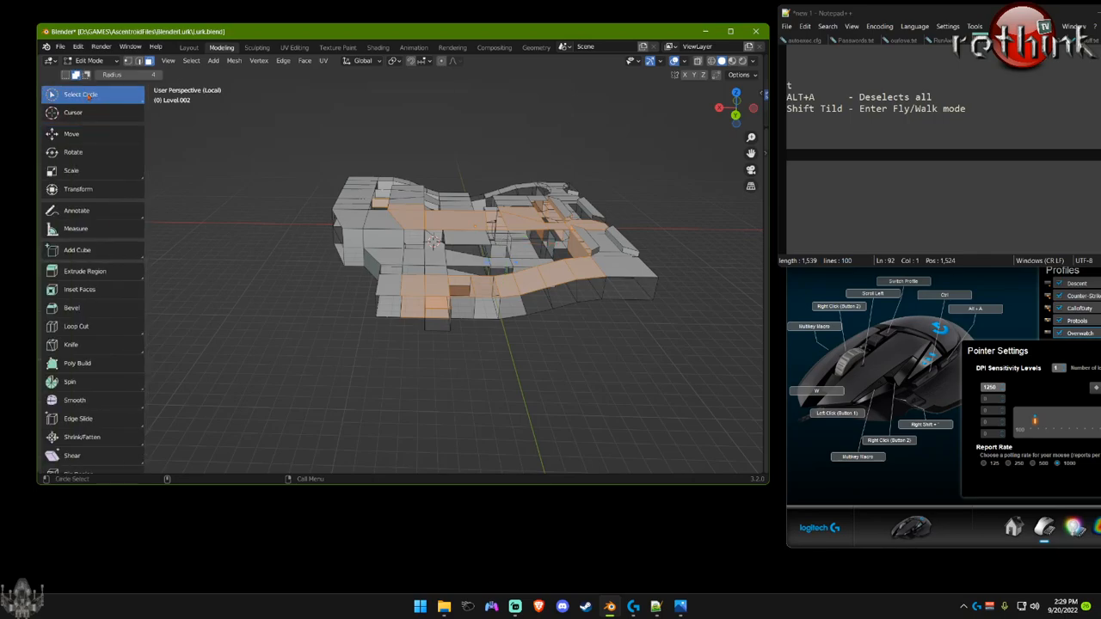
- Bring up Blender Preferences via the Edit menu, showing Navigation with Walk mode
{"action": "left_click", "coordinate": [52, 97]}
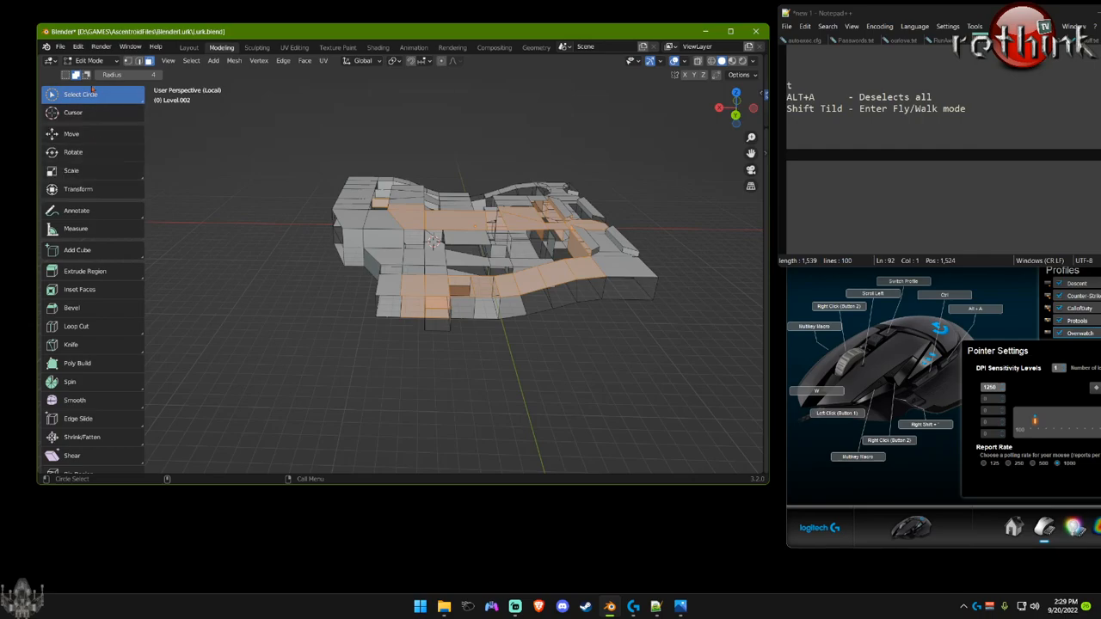
{"action": "left_click", "coordinate": [51, 93]}
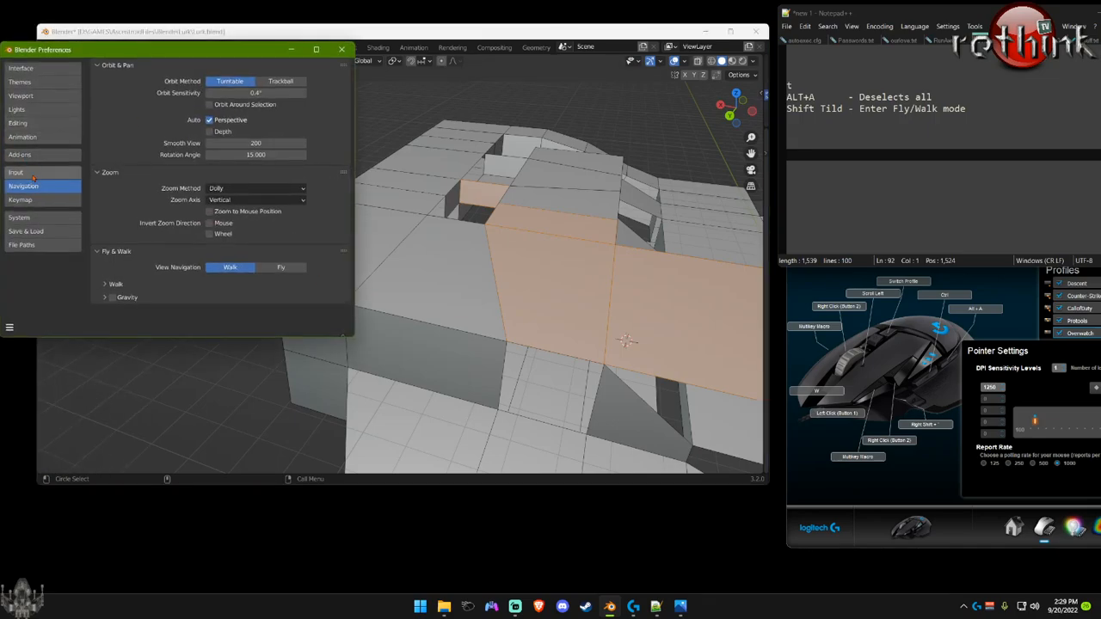
- Show the Keymap settings and scroll through the 3D View shortcut entries
{"action": "left_click", "coordinate": [21, 200]}
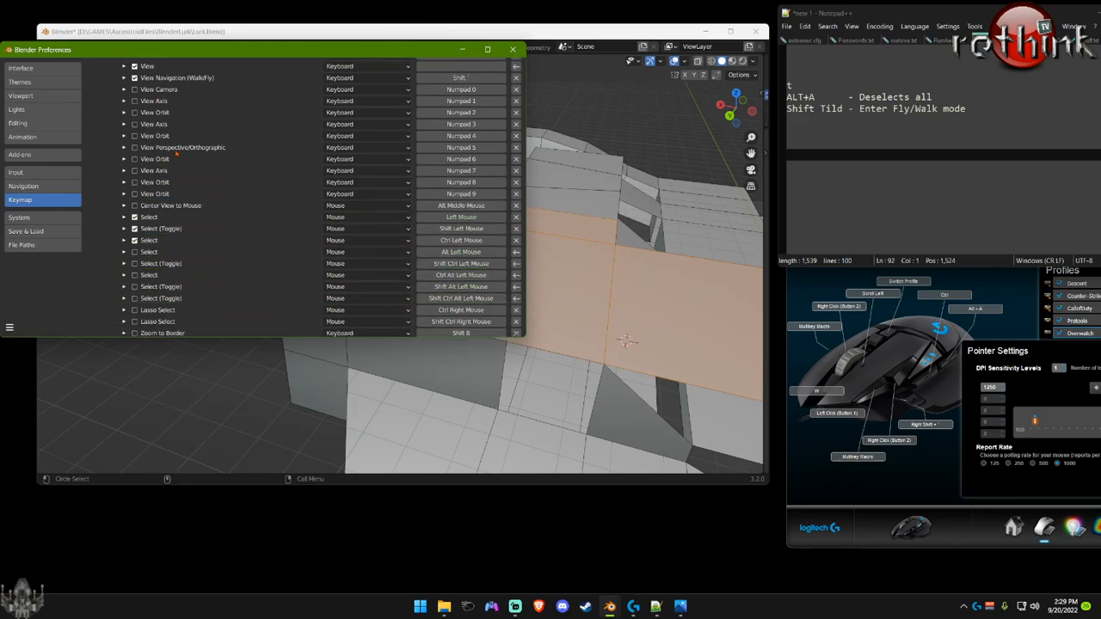
{"action": "scroll", "scroll_direction": "down", "scroll_amount": 3}
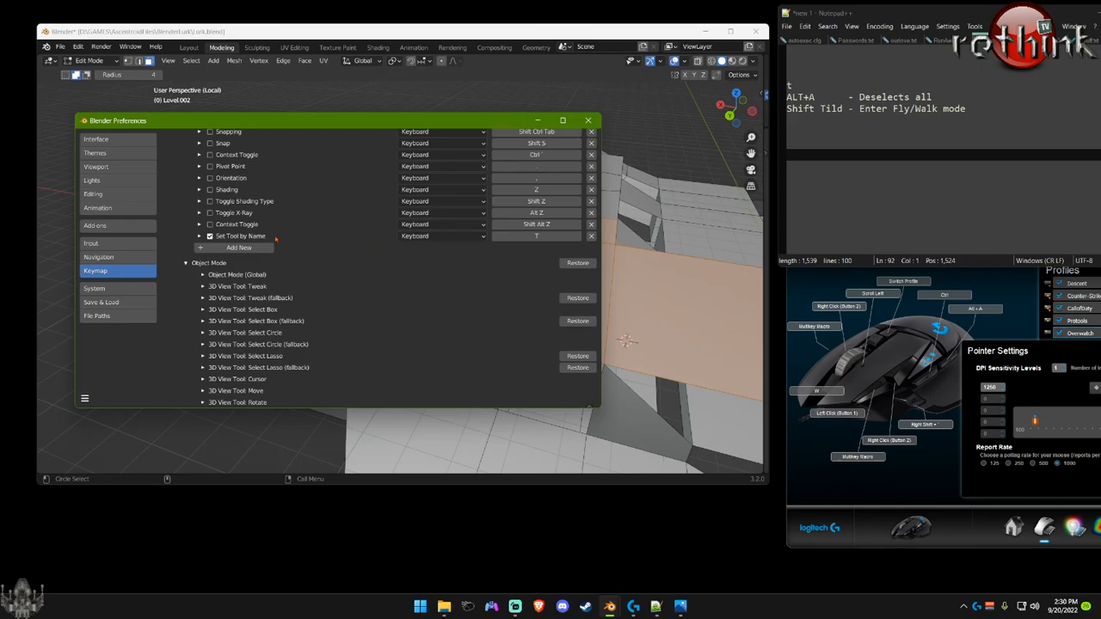
{"action": "scroll", "scroll_direction": "down", "scroll_amount": 3}
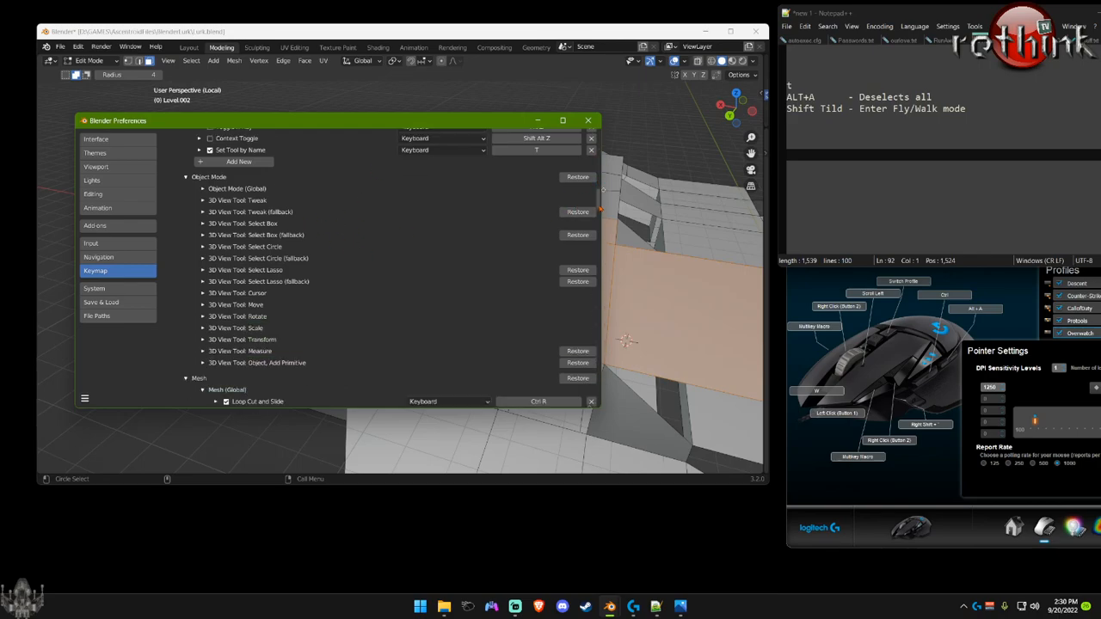
{"action": "scroll", "scroll_direction": "down", "scroll_amount": 3}
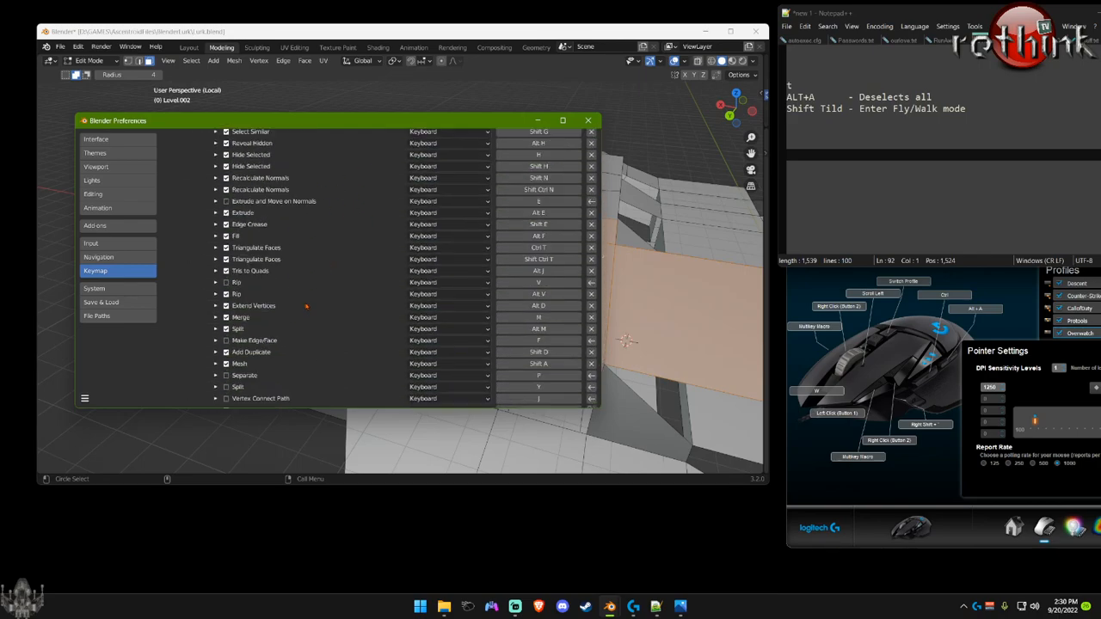
{"action": "scroll", "scroll_direction": "down", "scroll_amount": 3}
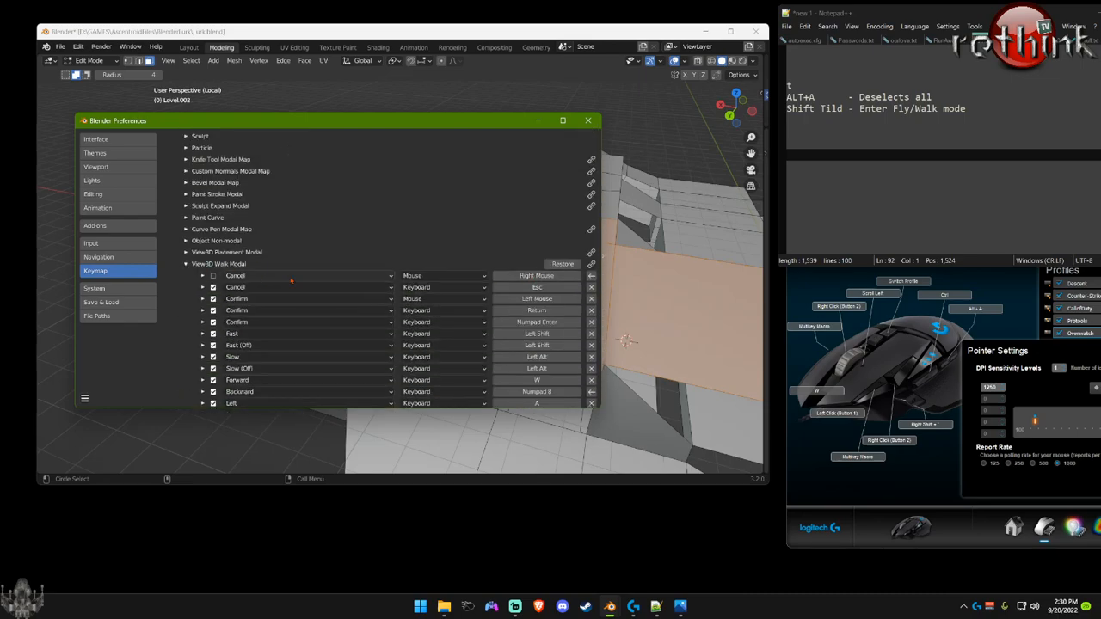
{"action": "mouse_move", "coordinate": [366, 274]}
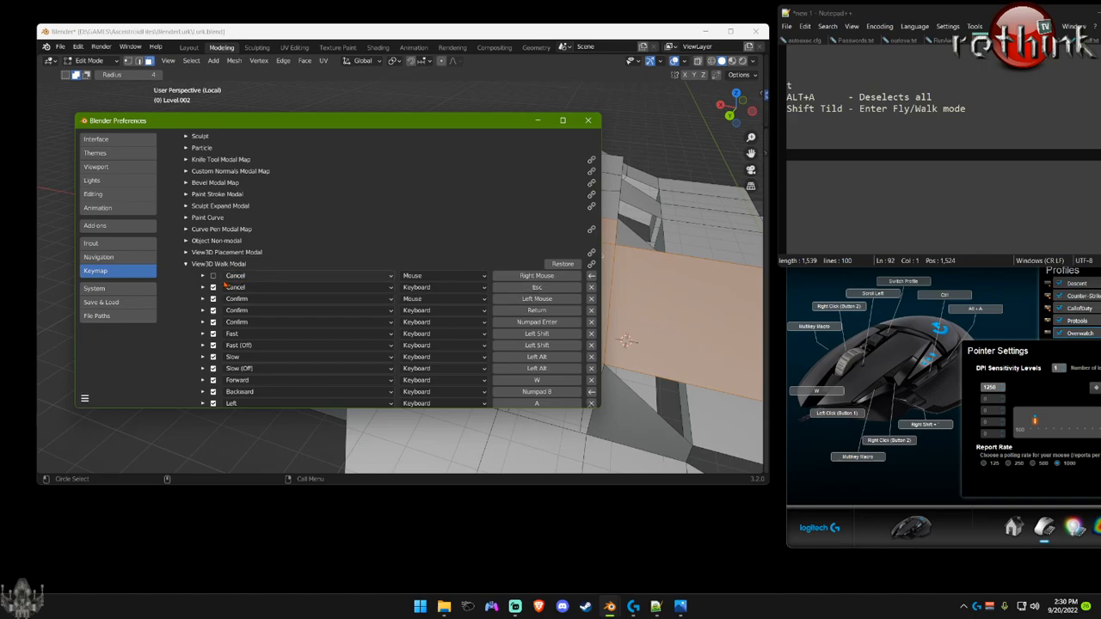
{"action": "scroll", "scroll_direction": "down", "scroll_amount": 3}
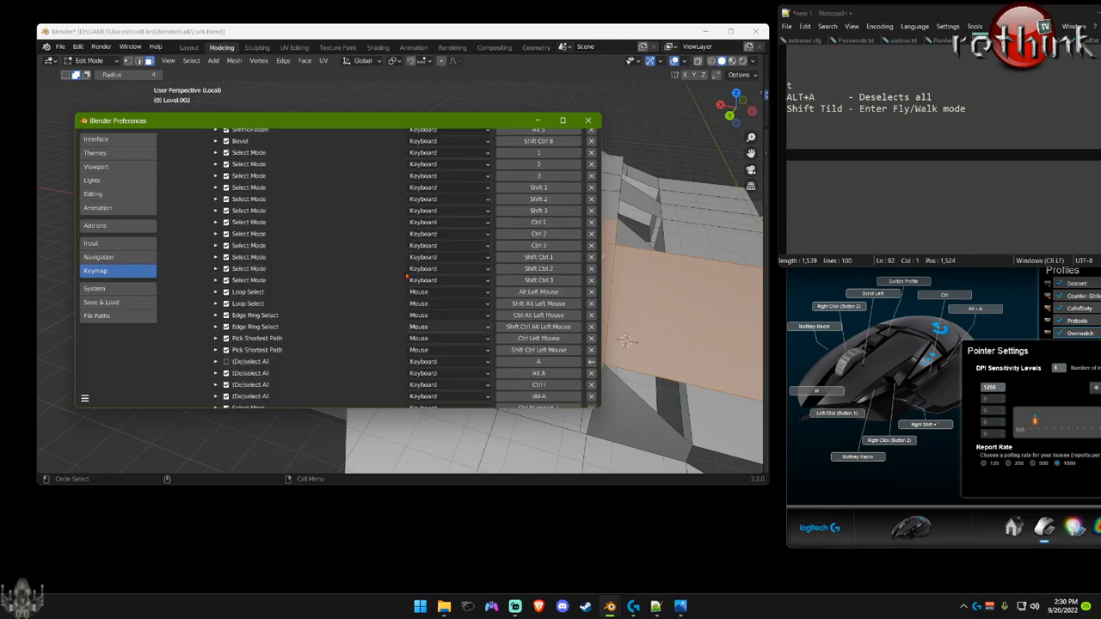
- Review the Navigation Walk settings again, then close the Preferences window
{"action": "left_click", "coordinate": [99, 256]}
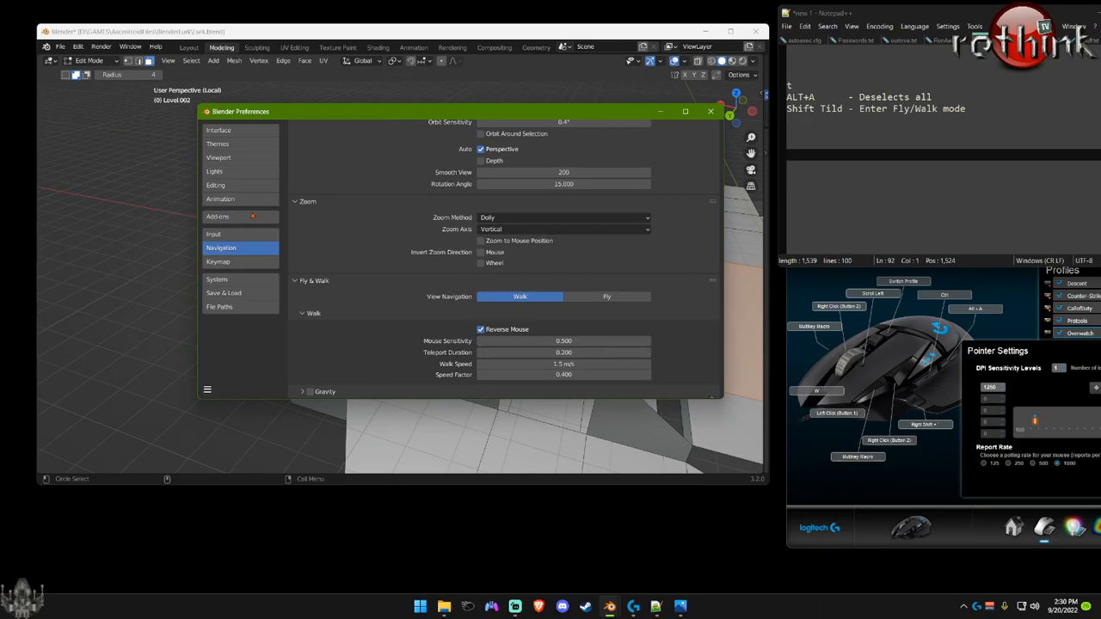
{"action": "left_click", "coordinate": [710, 110]}
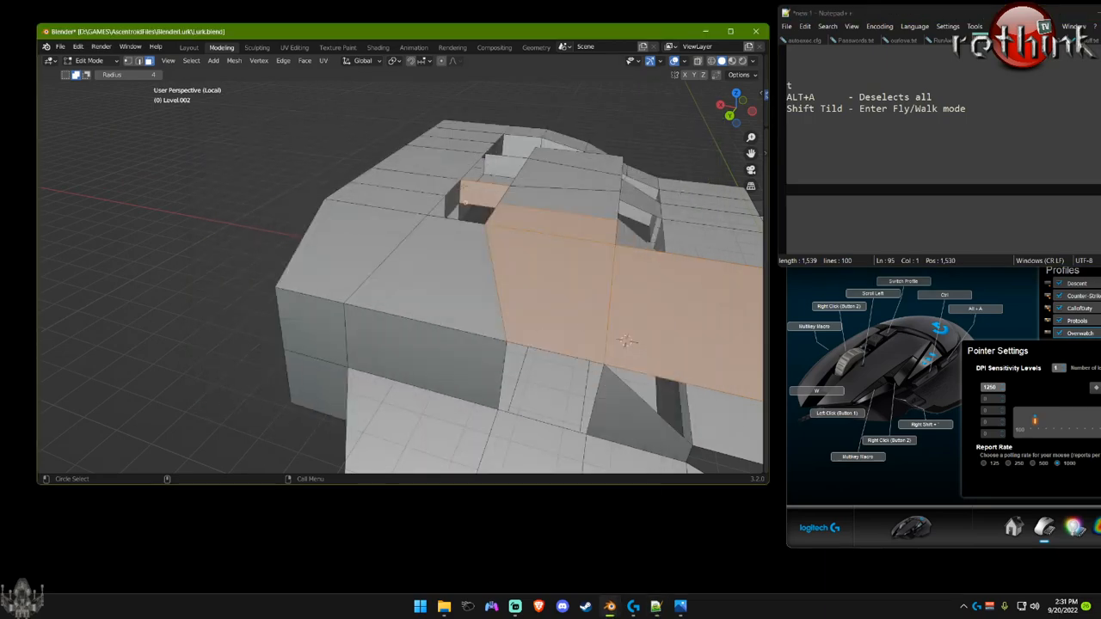